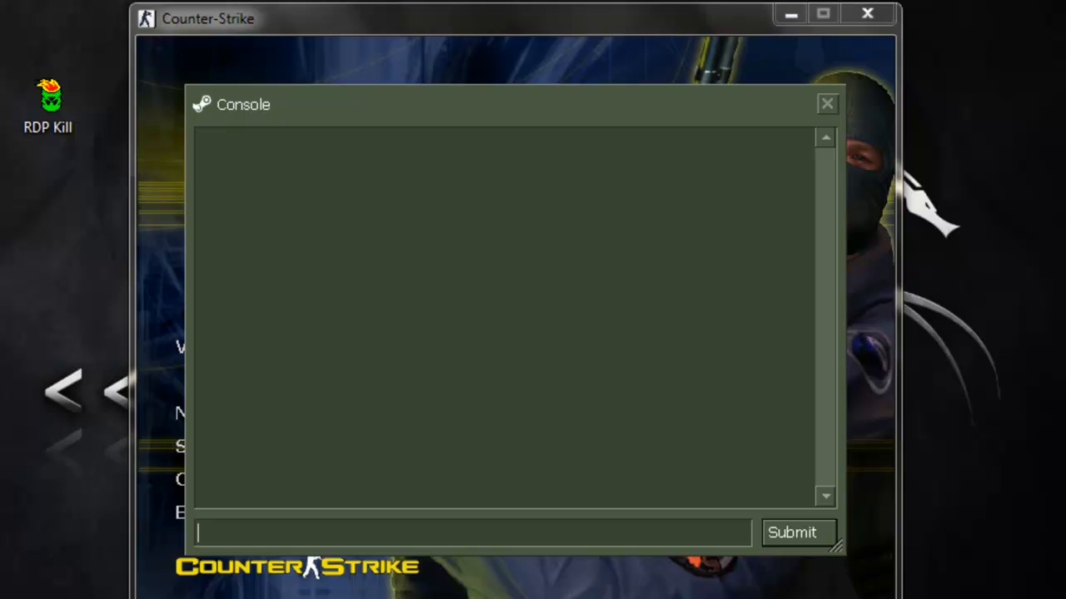
Close the console and show the Favorites server list with four saved servers
{"action": "left_click", "coordinate": [826, 104]}
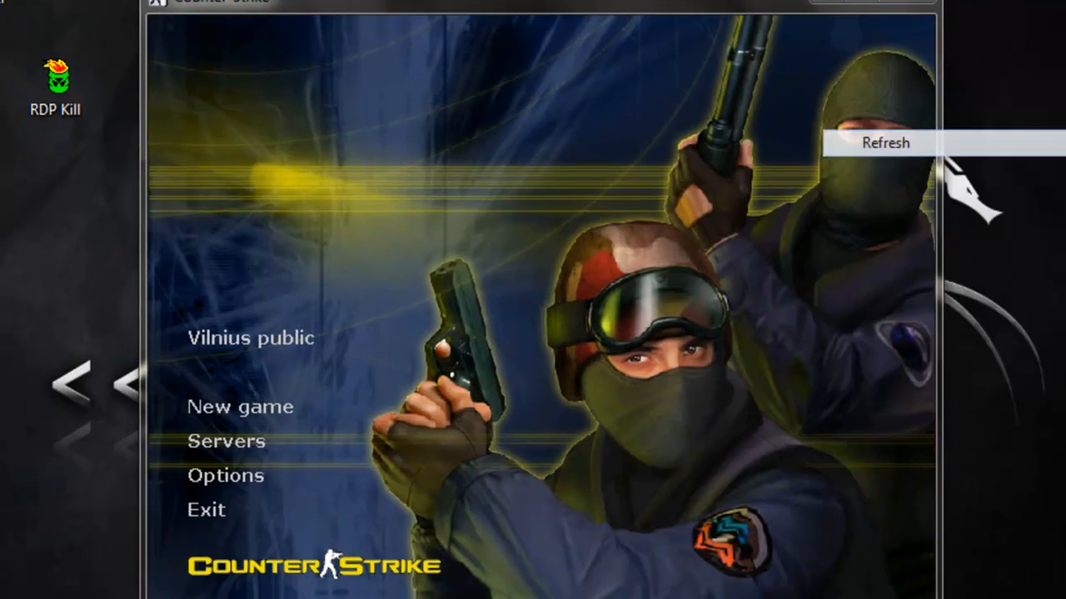
{"action": "left_click", "coordinate": [226, 441]}
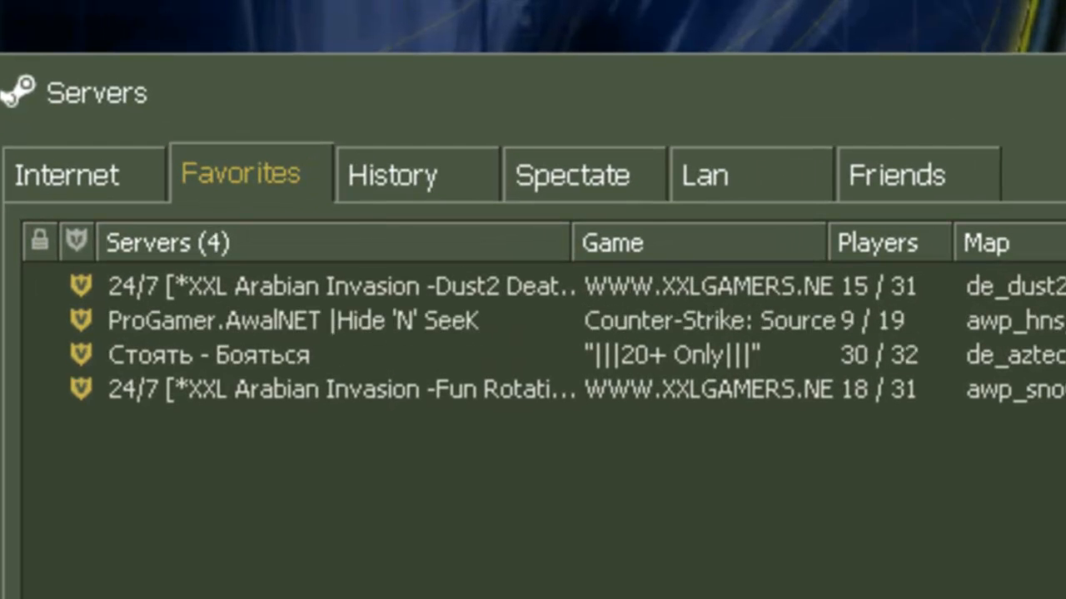
Remove the XXL and Стоять - Бояться servers from Favorites, leaving only ProGamer.AwalNET
{"action": "right_click", "coordinate": [341, 390]}
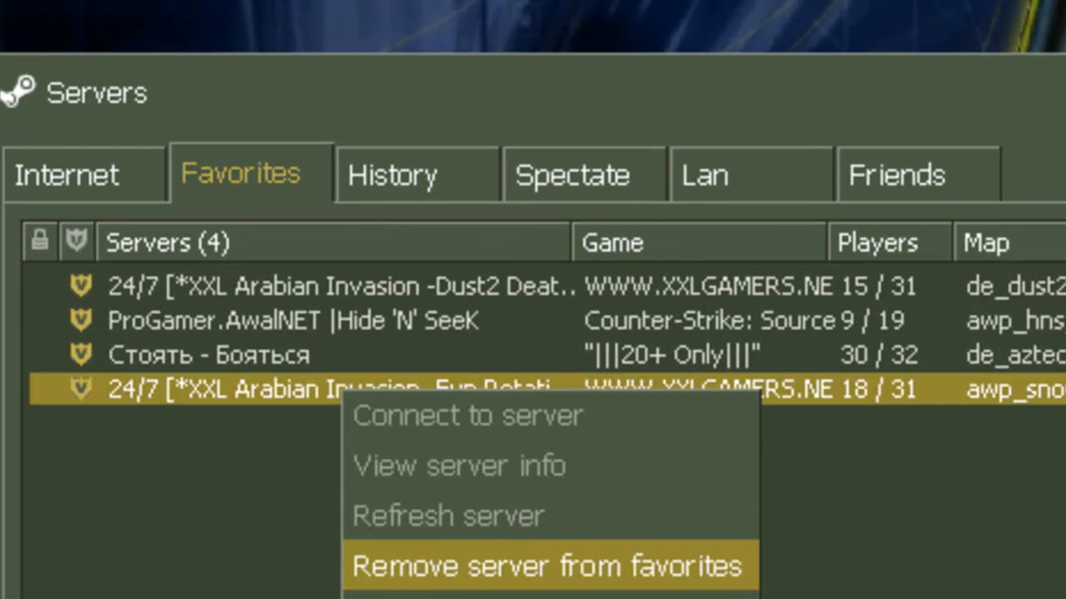
{"action": "left_click", "coordinate": [549, 566]}
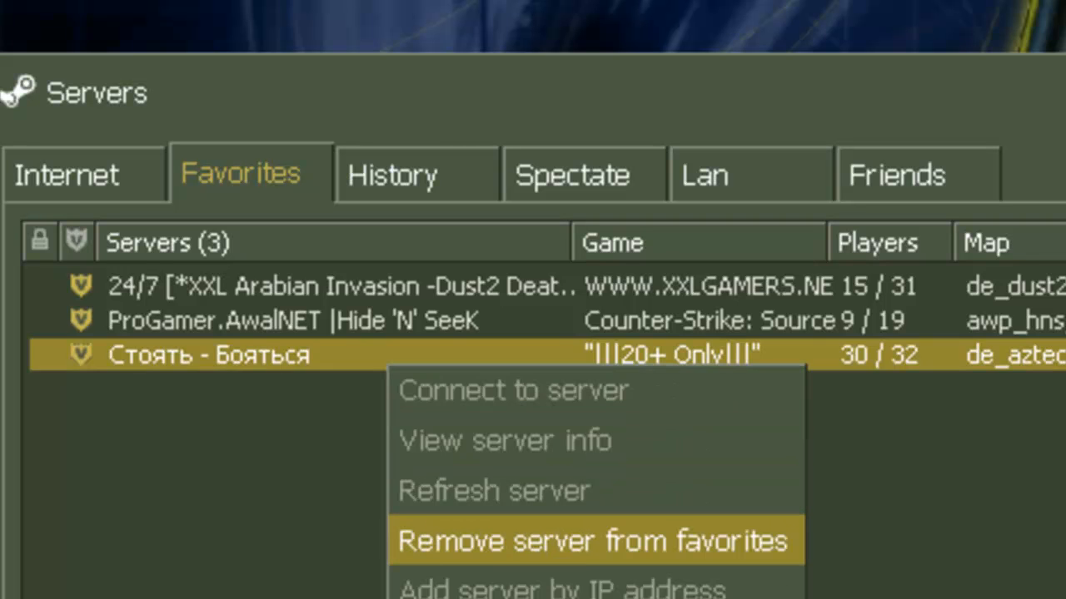
{"action": "left_click", "coordinate": [593, 540]}
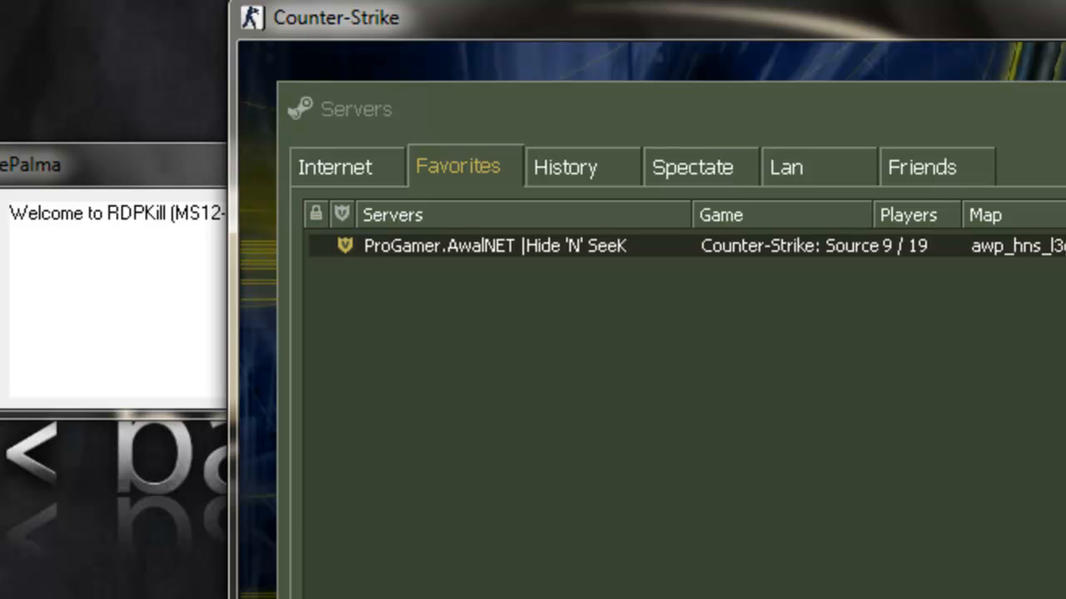
Copy the ProGamer server's IP 78.93.3.4 (without port) from its Game Info dialog
{"action": "double_click", "coordinate": [493, 245]}
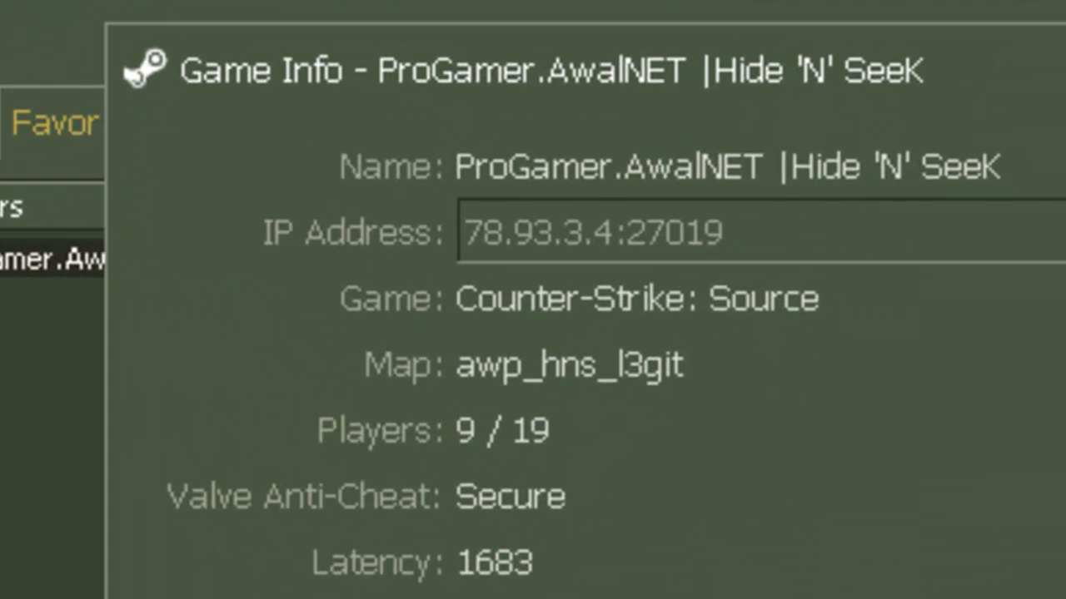
{"action": "double_click", "coordinate": [536, 231]}
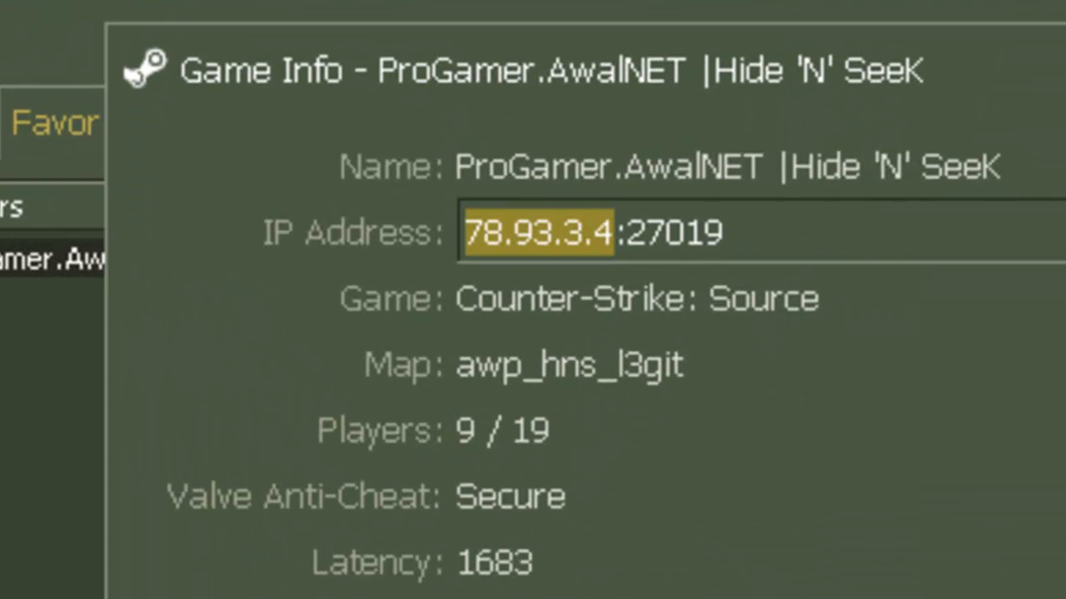
{"action": "right_click", "coordinate": [540, 231]}
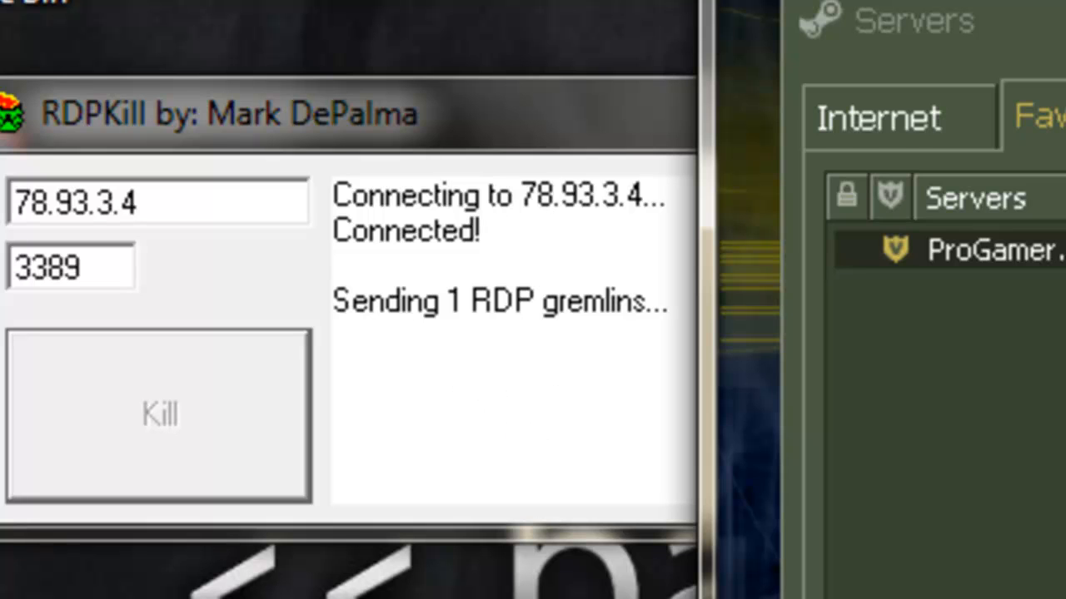
Kill 78.93.3.4 on port 3389 in RDPKill until it reports Disconnected
{"action": "left_click", "coordinate": [160, 413]}
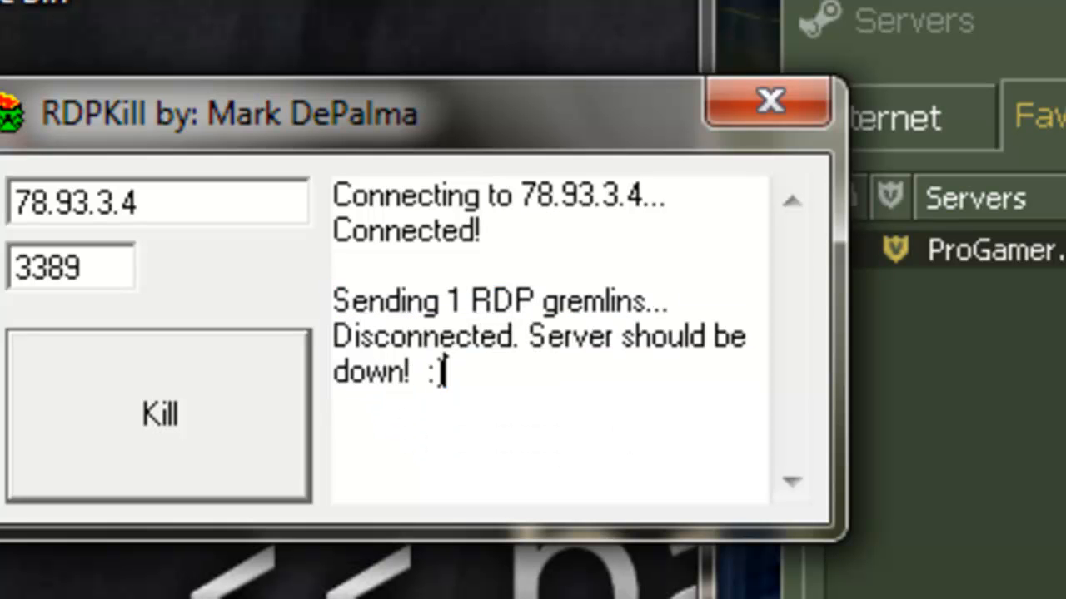
Close RDPKill and refresh ProGamer's server info, now showing no players and latency 2000
{"action": "left_click", "coordinate": [767, 102]}
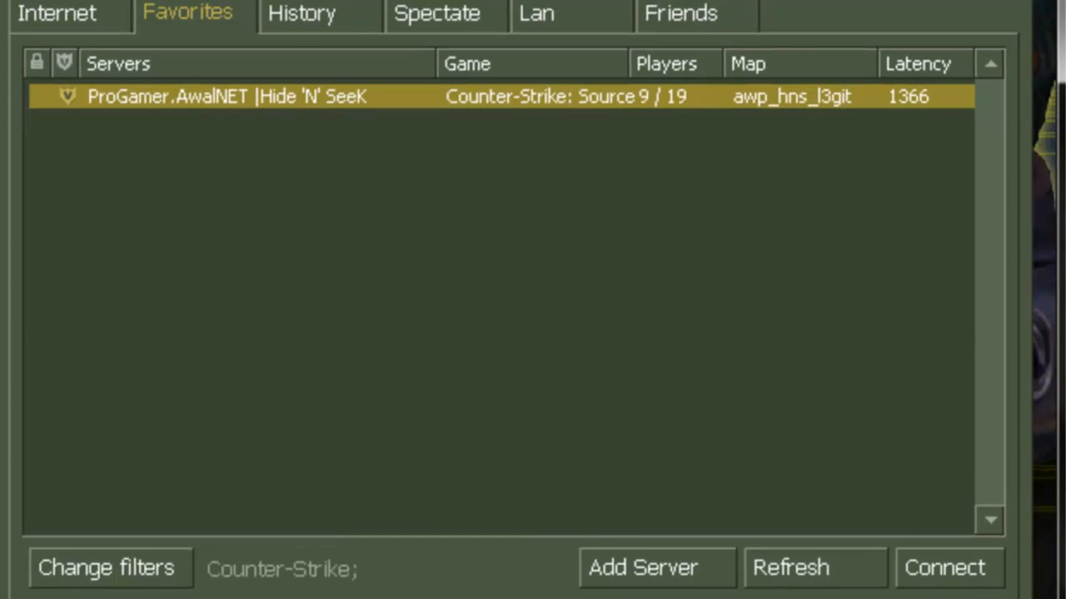
{"action": "left_click", "coordinate": [789, 566]}
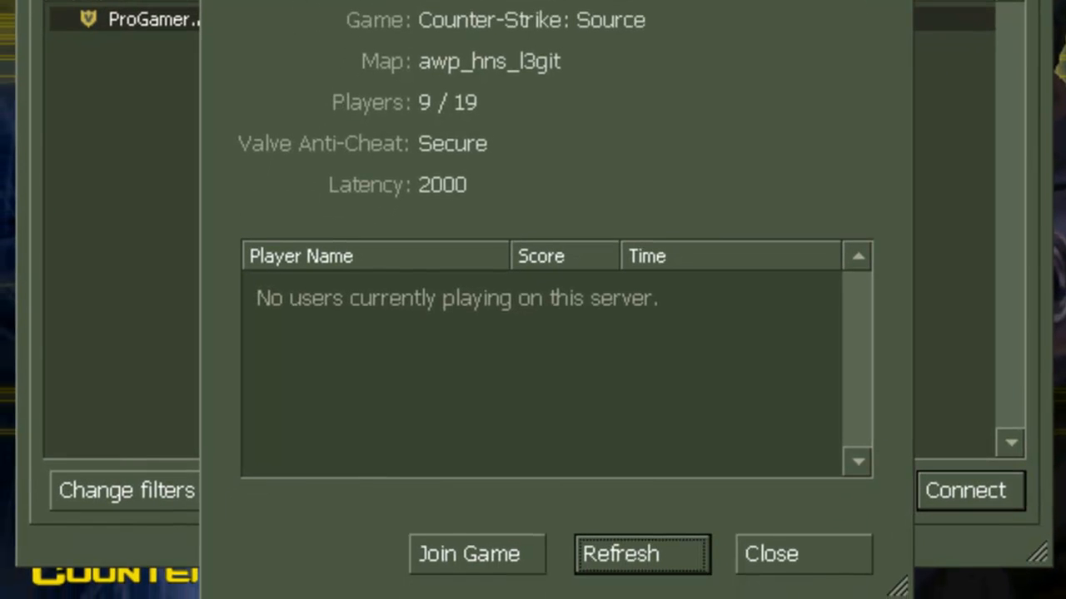
{"action": "left_click", "coordinate": [642, 554]}
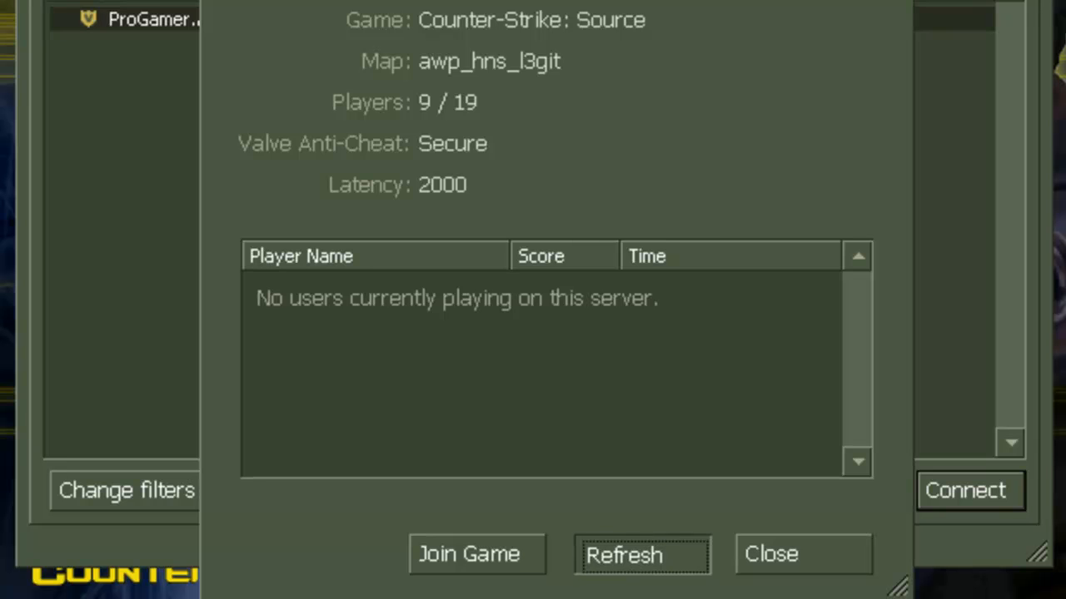